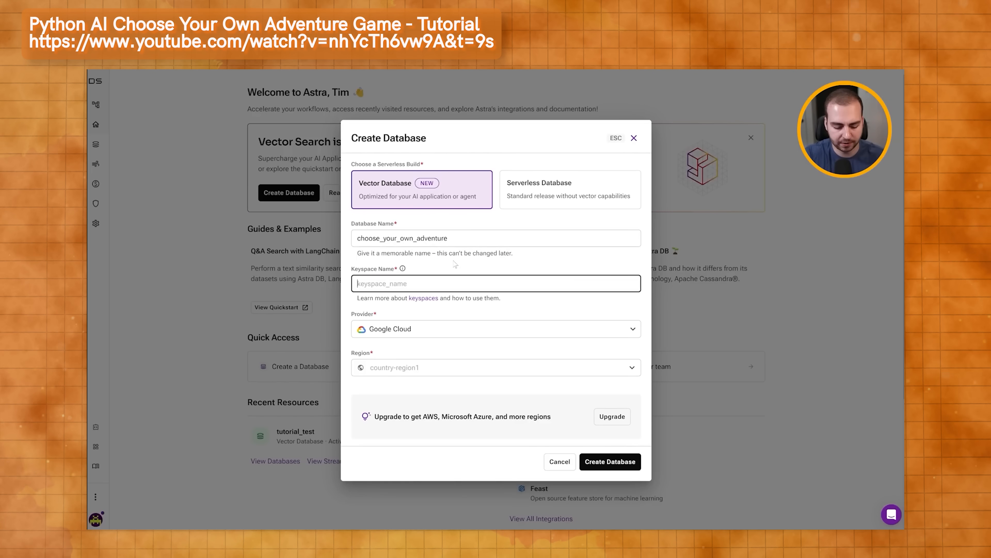
Create the vector database named choose_your_own_adventure in DataStax Astra
{"action": "left_click", "coordinate": [495, 329]}
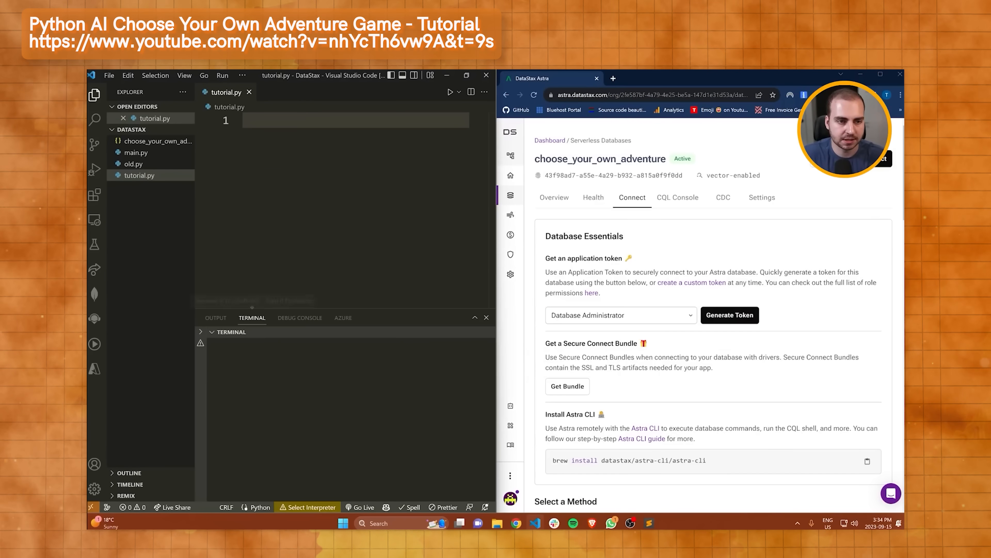
{"action": "left_click", "coordinate": [567, 387]}
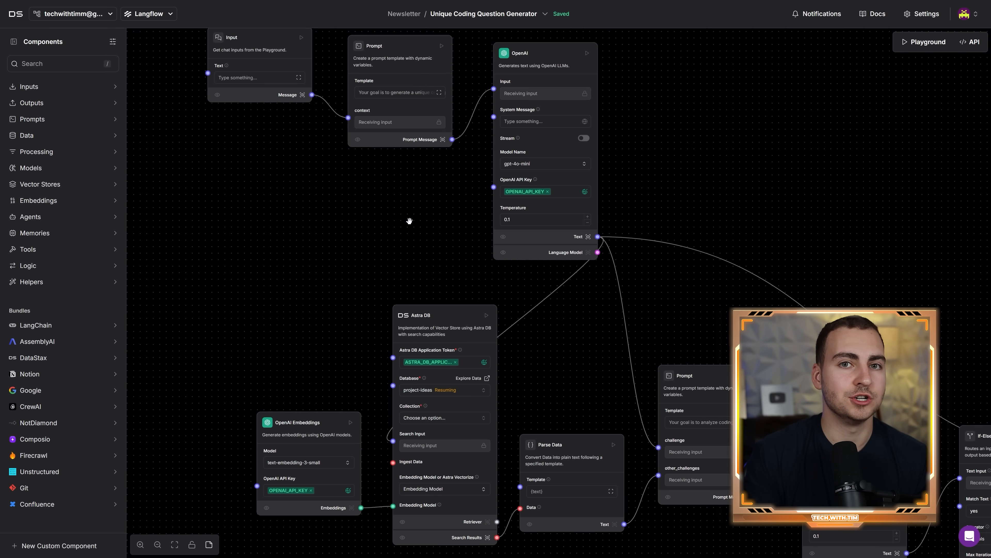
{"action": "mouse_move", "coordinate": [373, 239]}
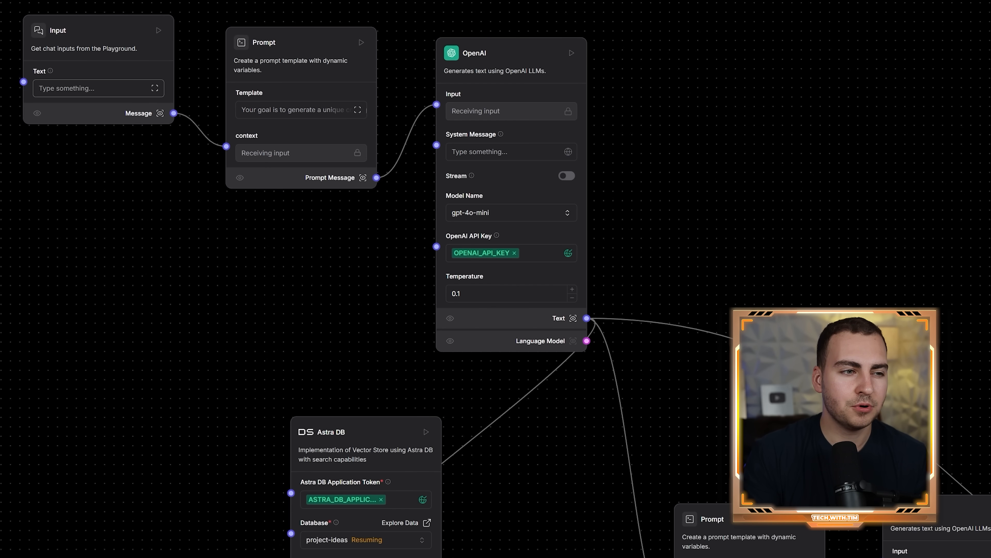
{"action": "mouse_move", "coordinate": [296, 123]}
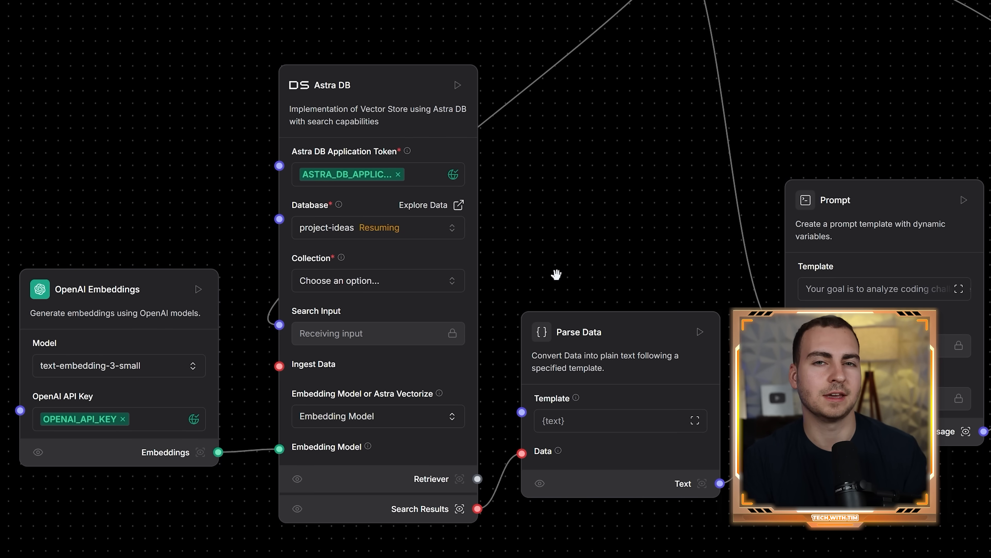
{"action": "left_click_drag", "start_coordinate": [556, 274], "coordinate": [439, 115]}
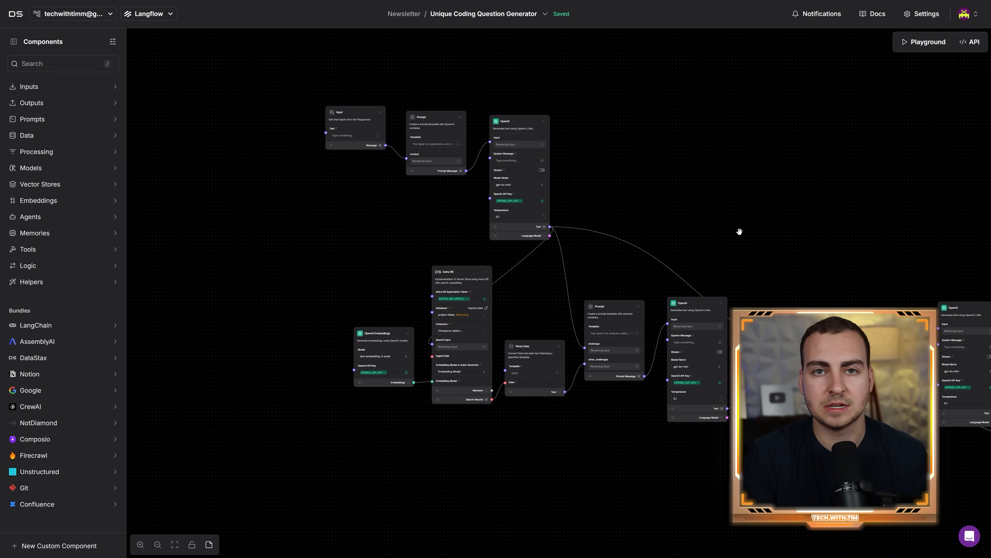
Expand the Embeddings and Tools component groups in the Langflow sidebar
{"action": "left_click", "coordinate": [38, 200]}
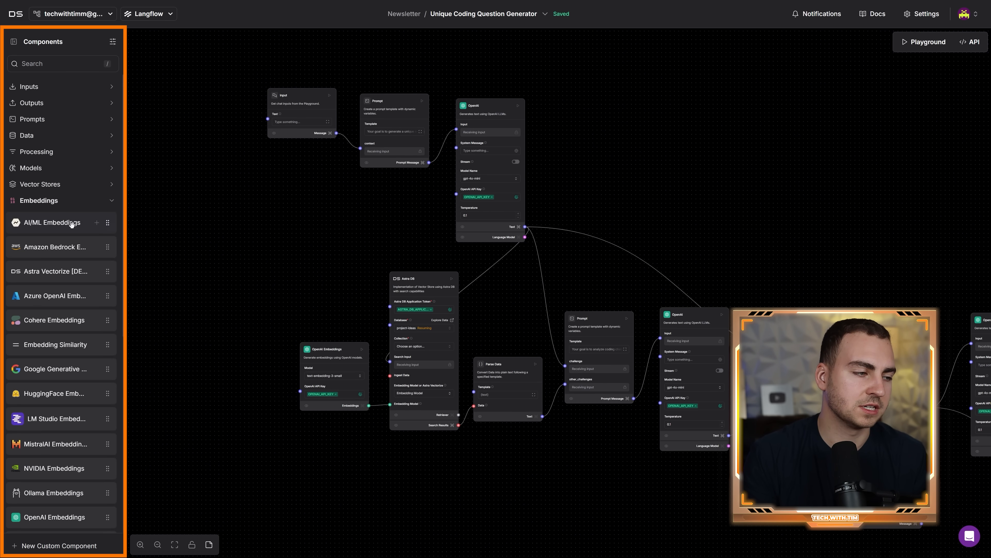
{"action": "scroll", "scroll_direction": "down", "scroll_amount": 3}
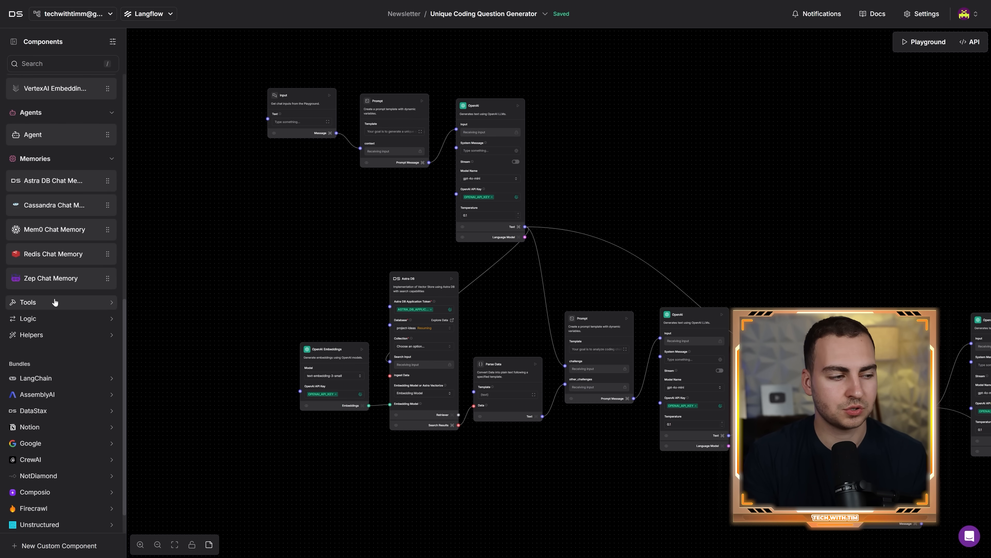
{"action": "left_click", "coordinate": [28, 301]}
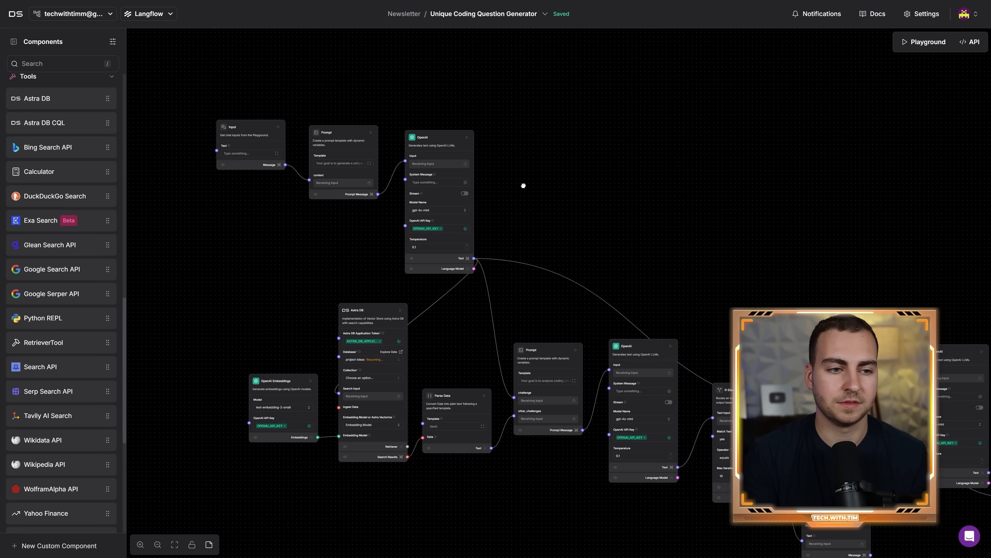
{"action": "left_click_drag", "start_coordinate": [523, 185], "coordinate": [536, 176]}
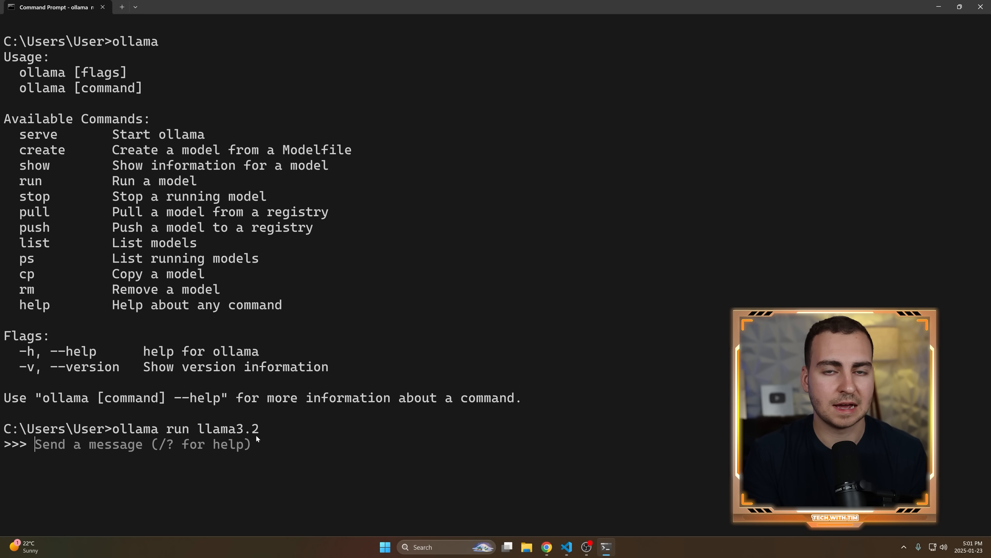
Send a hello world message to llama3.2, then view the llama3.2 page in the Ollama library
{"action": "type", "text": "hello w"}
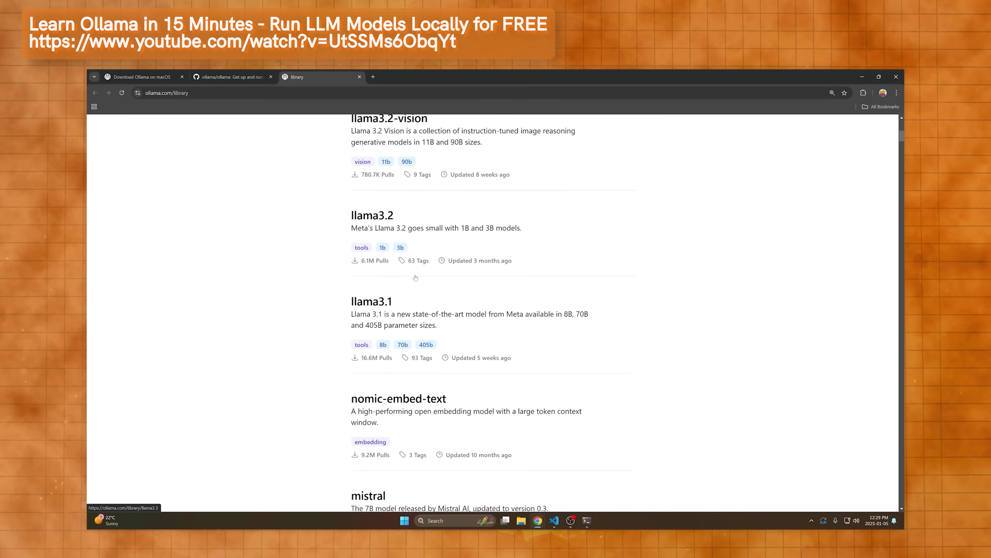
{"action": "left_click", "coordinate": [234, 76]}
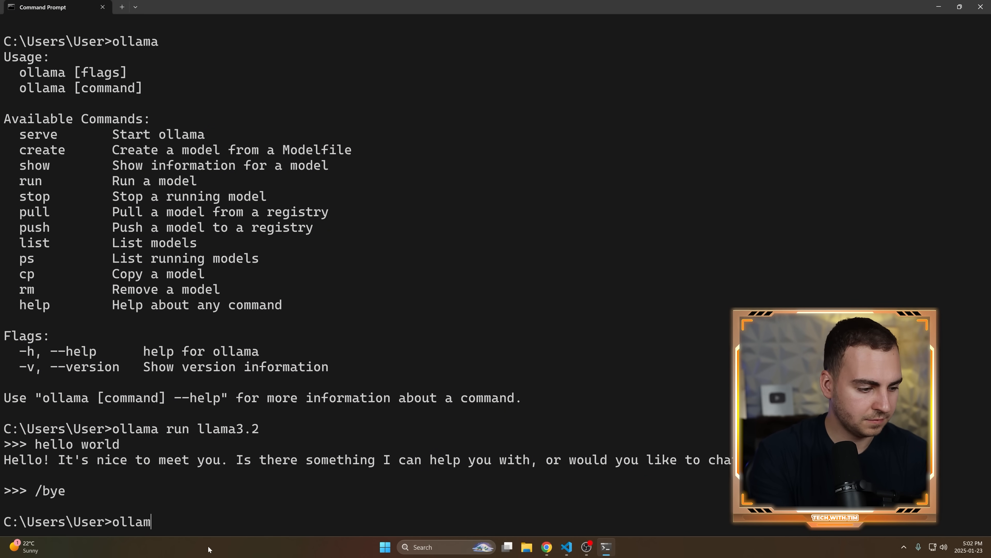
Run 'ollama list' to show the locally installed Ollama models
{"action": "type", "text": "ollama list"}
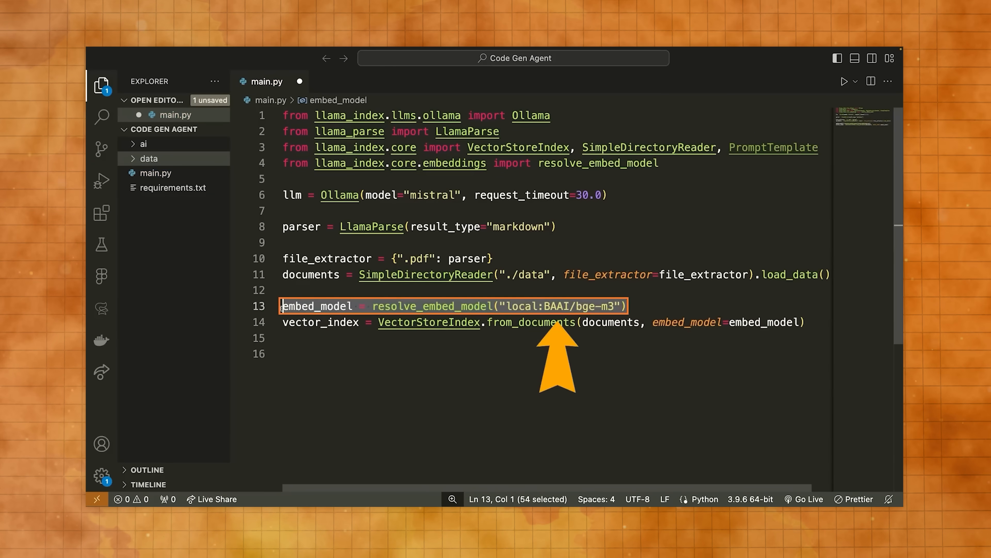
Build query_engine from vector_index with llm and start a query about 'what are some of the routes'
{"action": "type", "text": "query_engine = vector_index.as_query_engine(llm=llm)"}
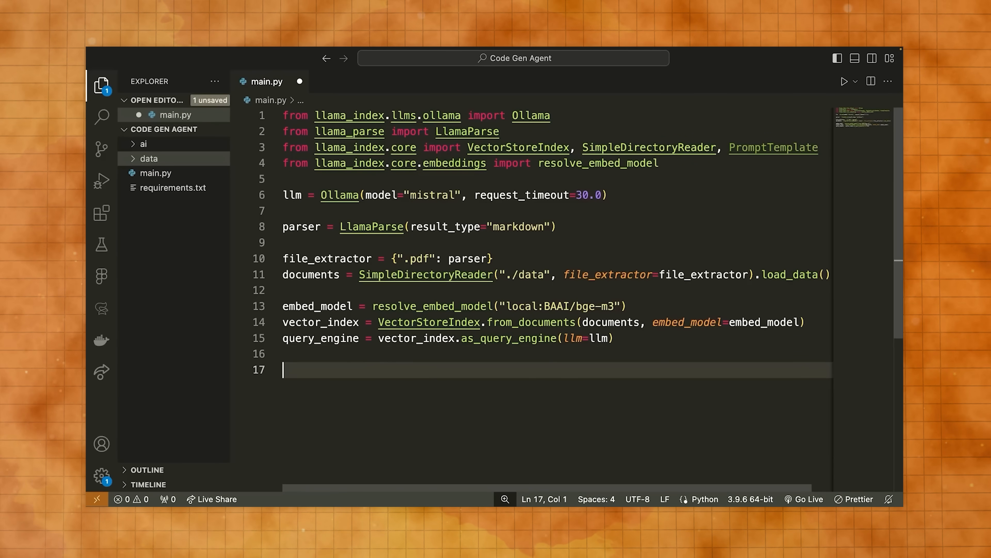
{"action": "type", "text": "query_engine.query(\"what are some of the routes i\")"}
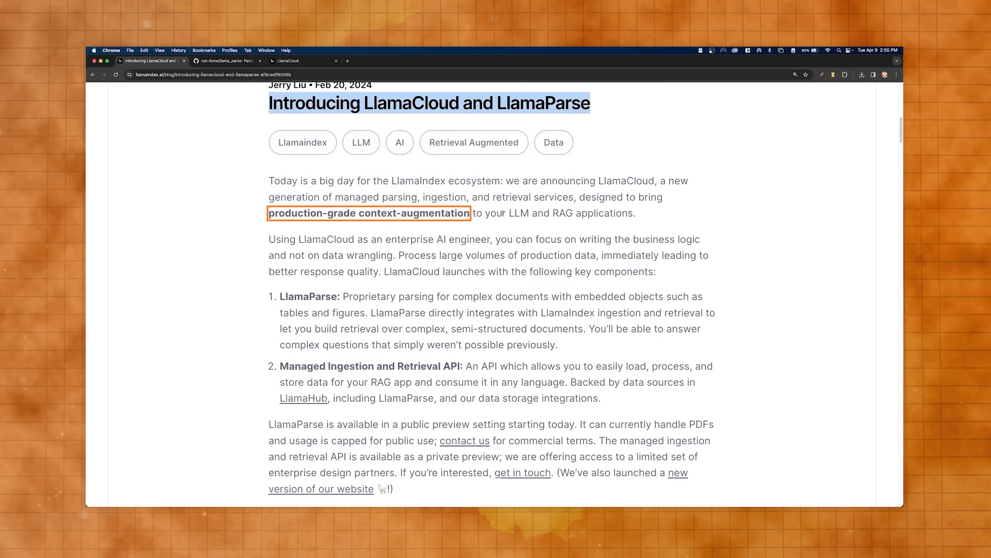
Scroll the LlamaCloud and LlamaParse article down to the 'RAG is Only as Good as your Data' section
{"action": "scroll", "scroll_direction": "down", "scroll_amount": 3}
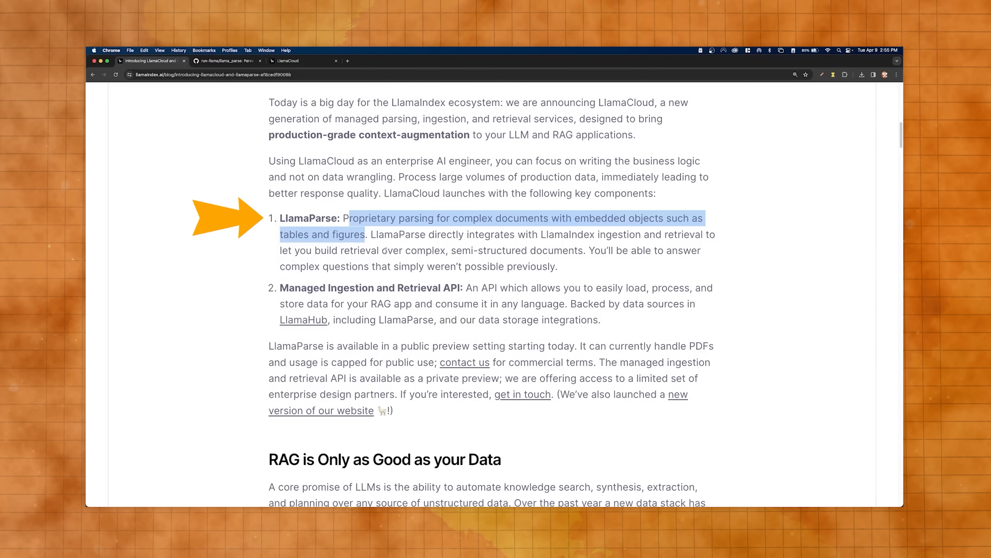
{"action": "scroll", "scroll_direction": "down", "scroll_amount": 3}
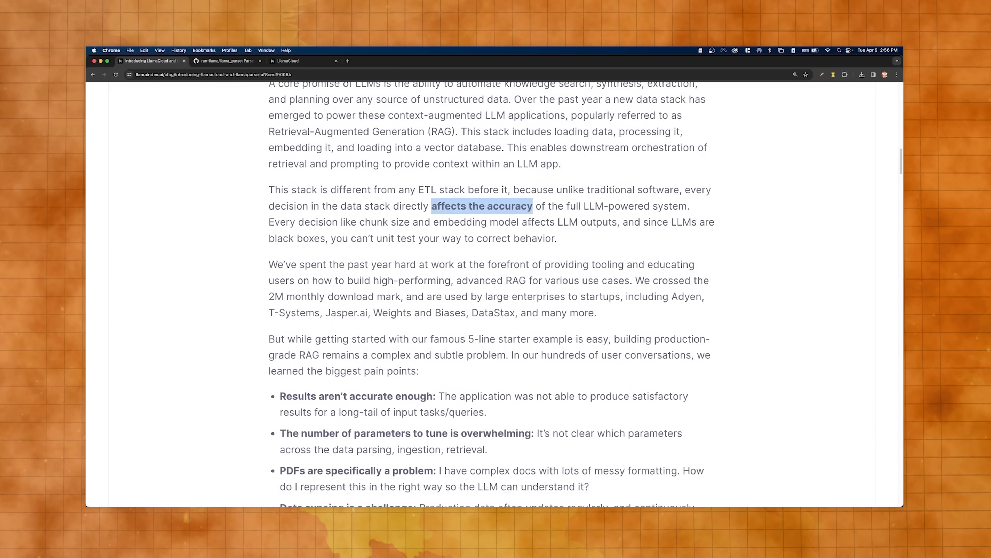
{"action": "left_click", "coordinate": [288, 60]}
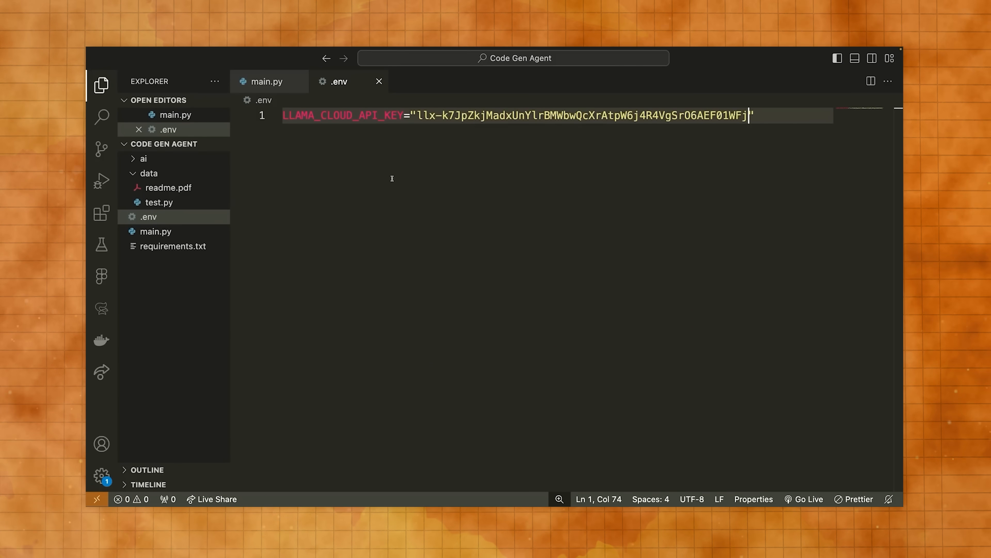
Enter LLAMA_CLOUD_API_KEY="<key>" on line 1 of the .env file
{"action": "left_click", "coordinate": [266, 81]}
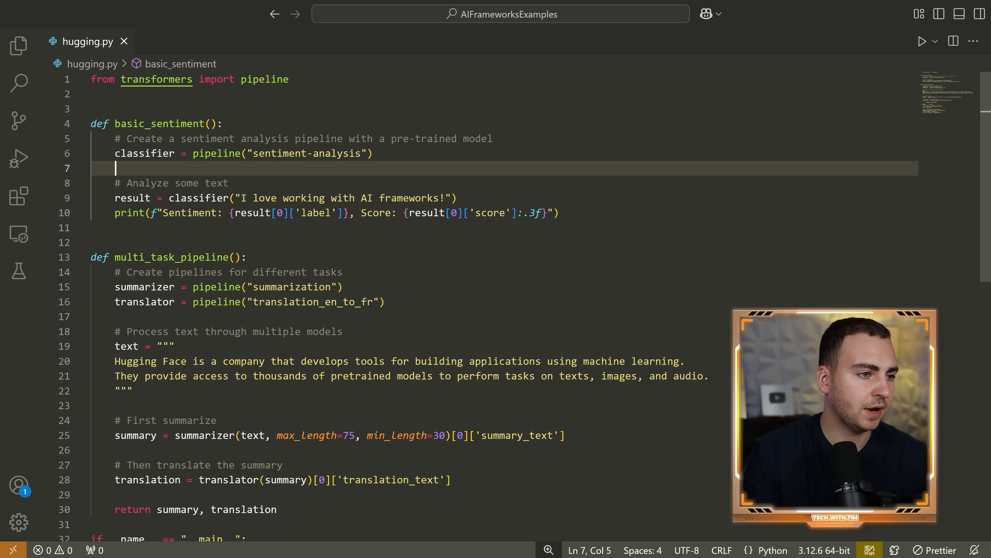
Run python .\hugging.py in the integrated terminal
{"action": "double_click", "coordinate": [304, 153]}
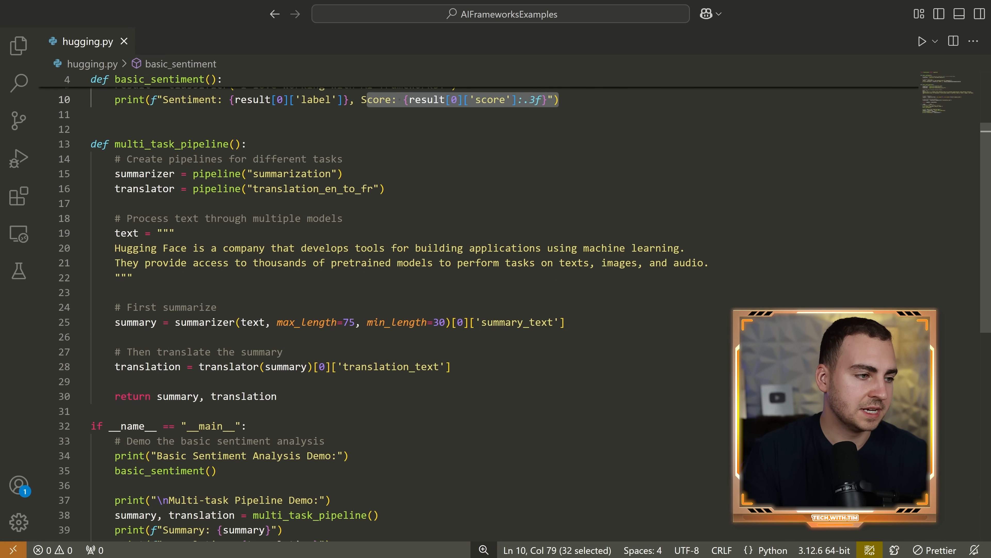
{"action": "double_click", "coordinate": [171, 144]}
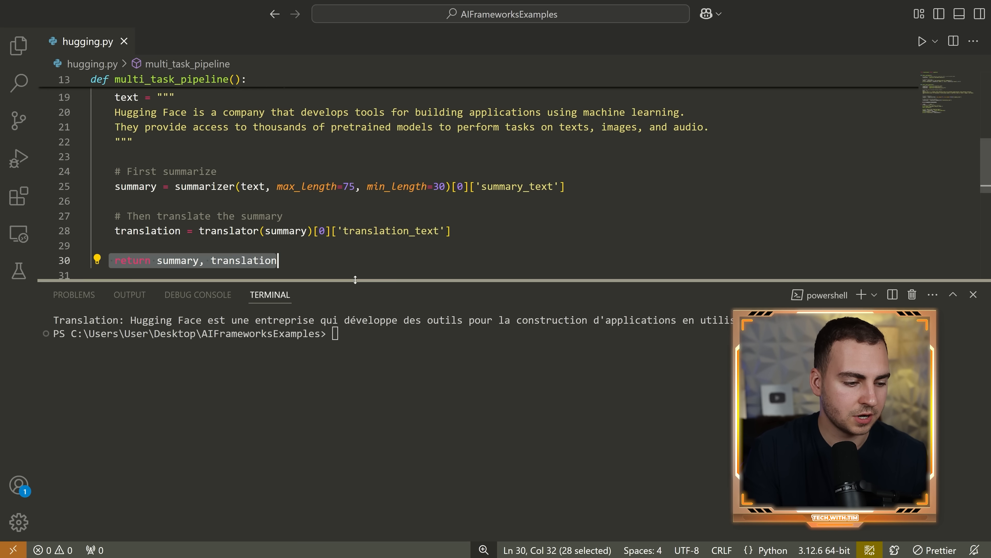
{"action": "type", "text": "python .\\hugging.py"}
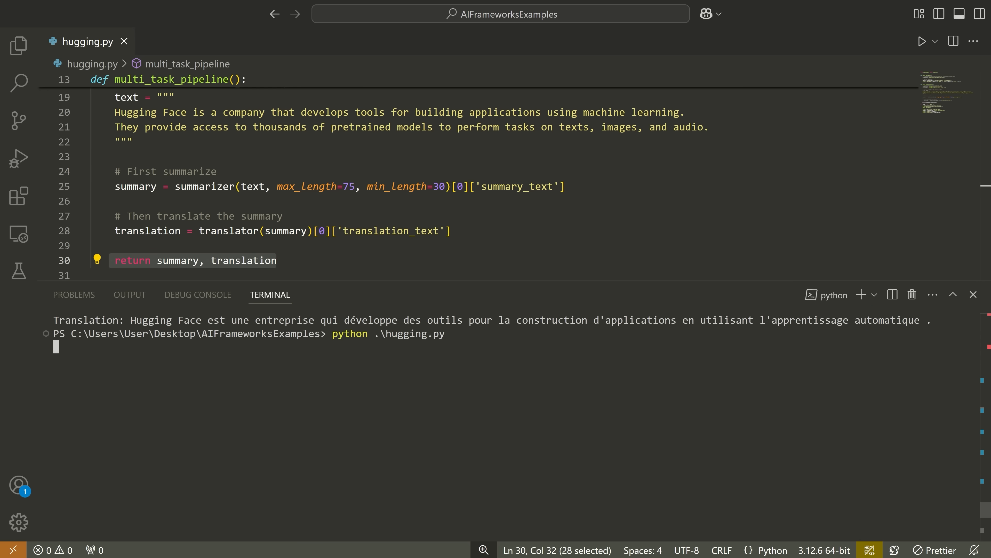